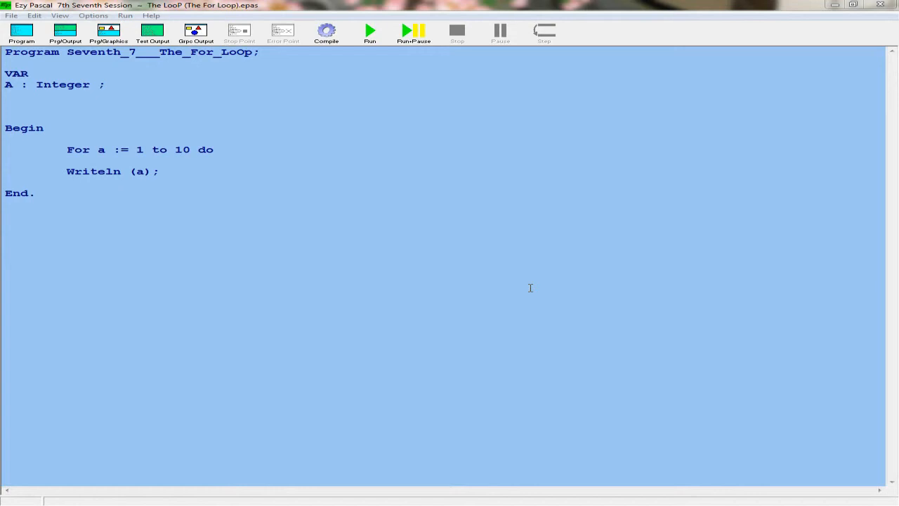
mouse_move(244, 331)
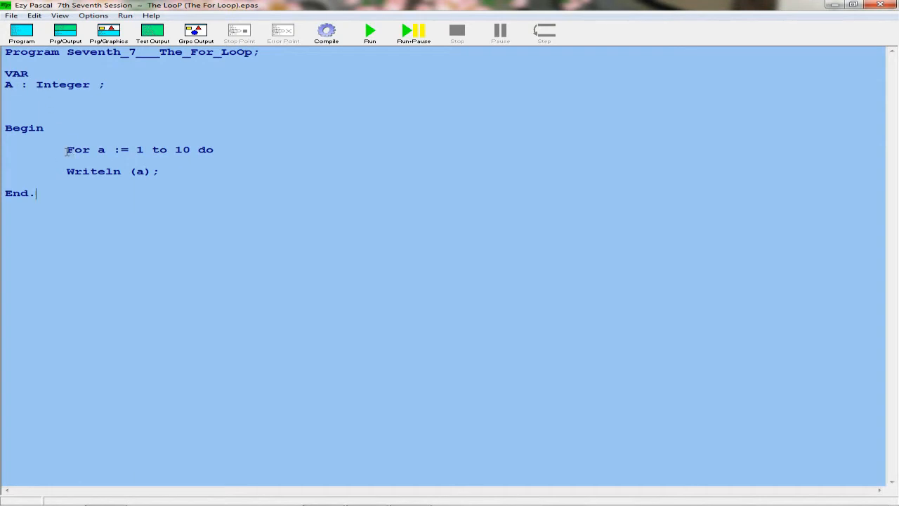
Step: Run the For loop that writes a and return to the program code
double_click(101, 149)
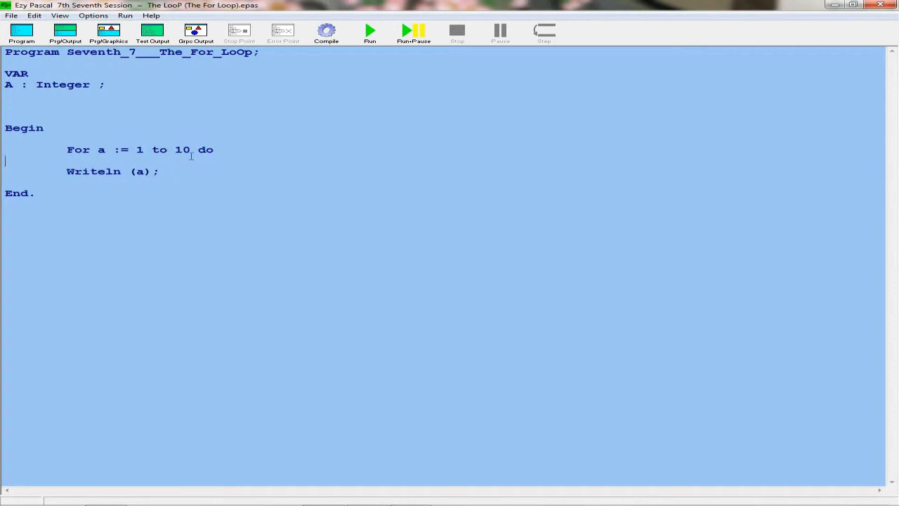
mouse_move(326, 157)
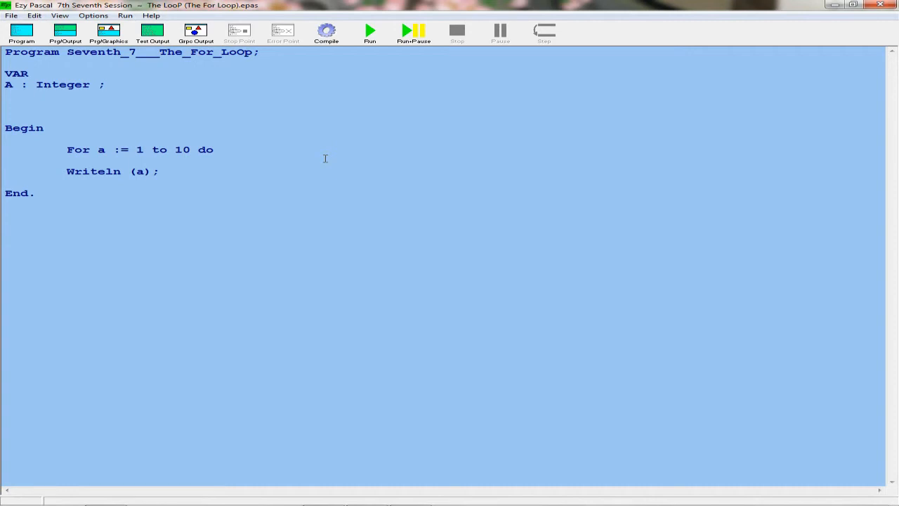
mouse_move(124, 149)
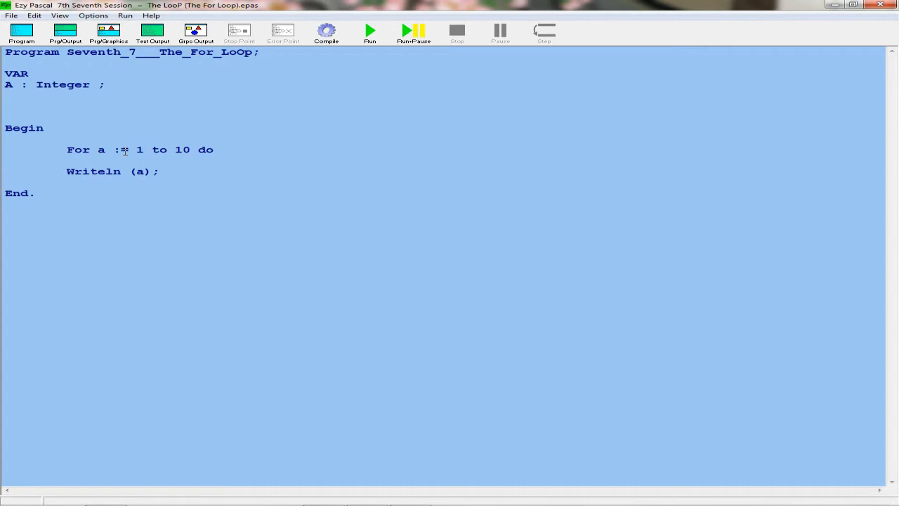
left_click(6, 160)
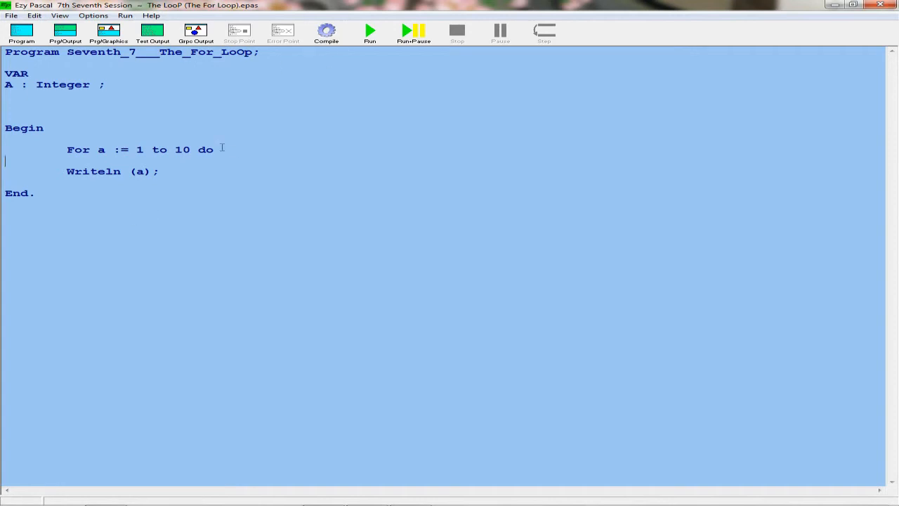
mouse_move(369, 31)
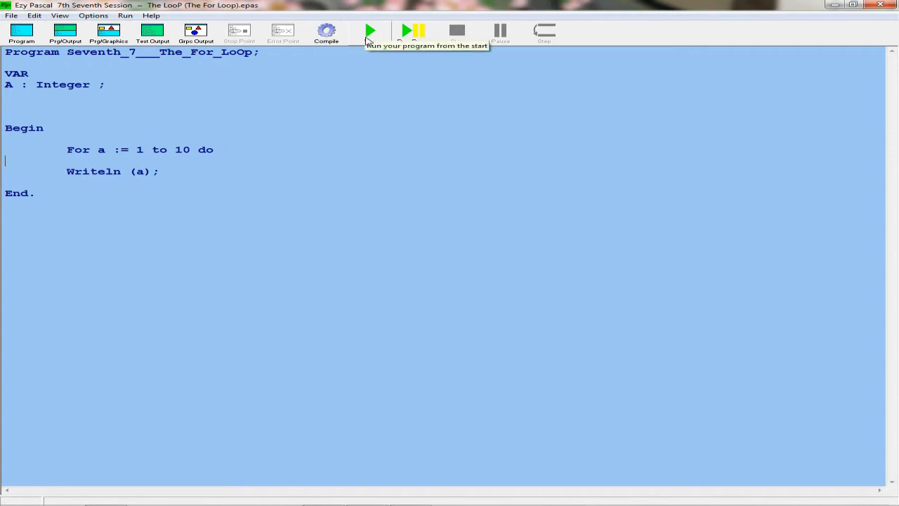
left_click(369, 31)
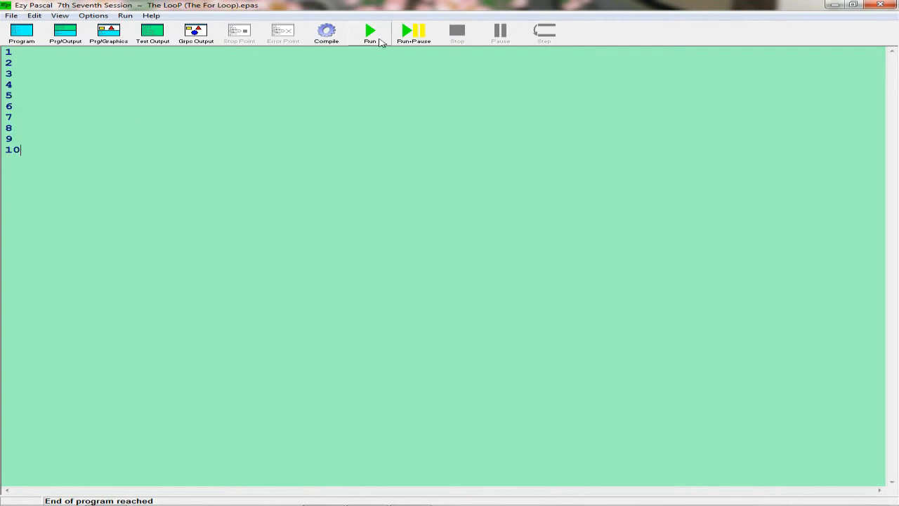
left_click(19, 32)
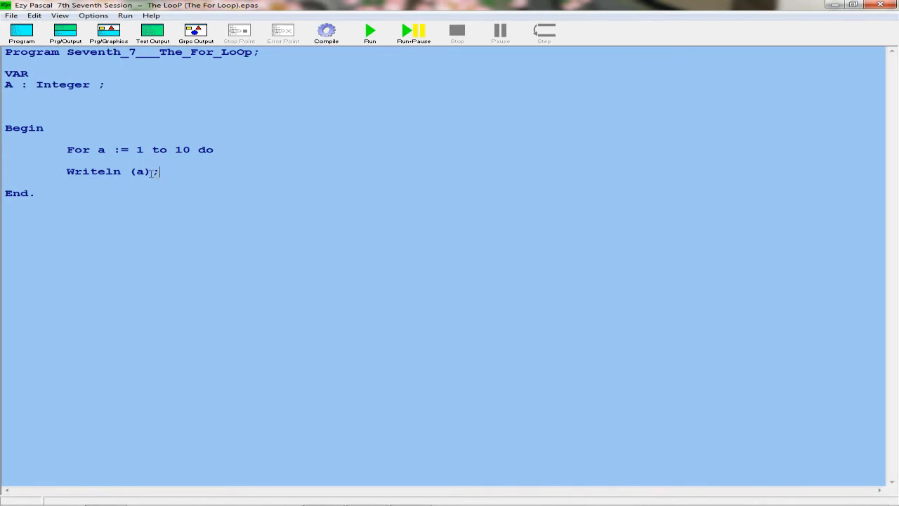
Step: Change the Writeln to print the text 'Happy Holidays ! ' instead of a
key("Backspace")
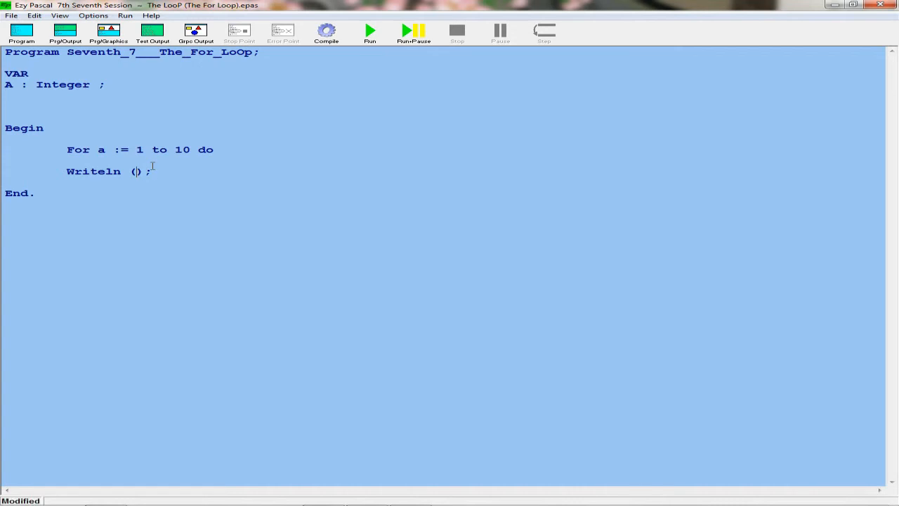
type("'")
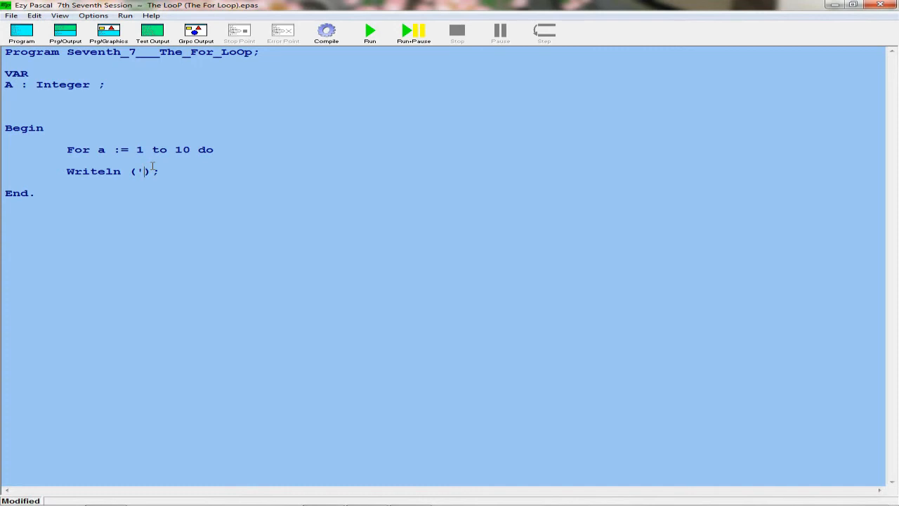
type("Hall")
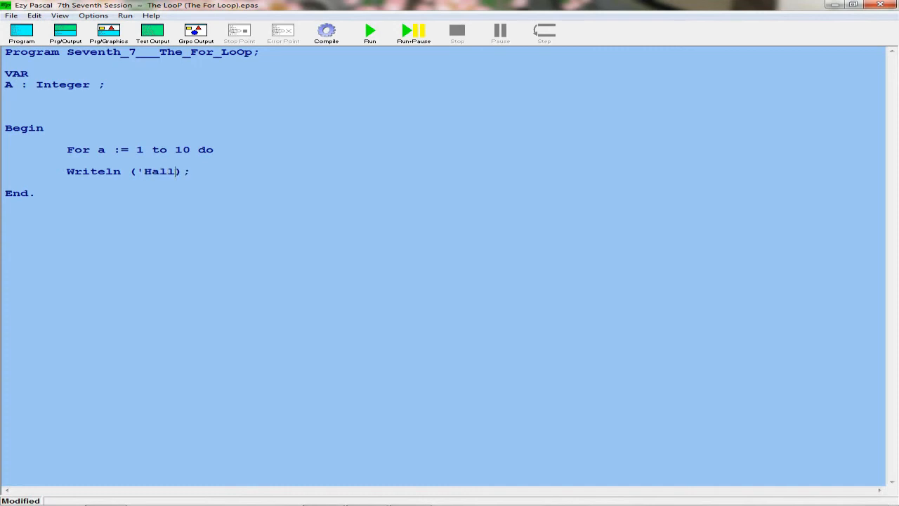
type("Happy H")
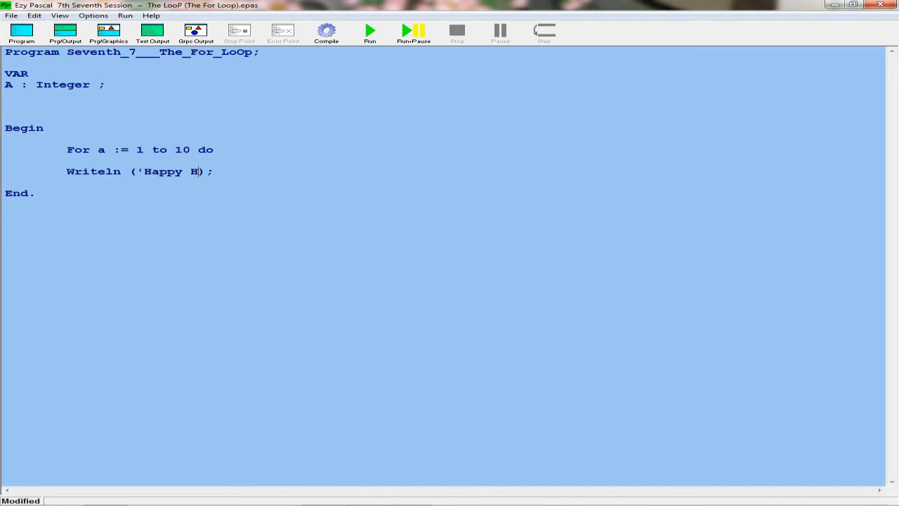
type("olidays !")
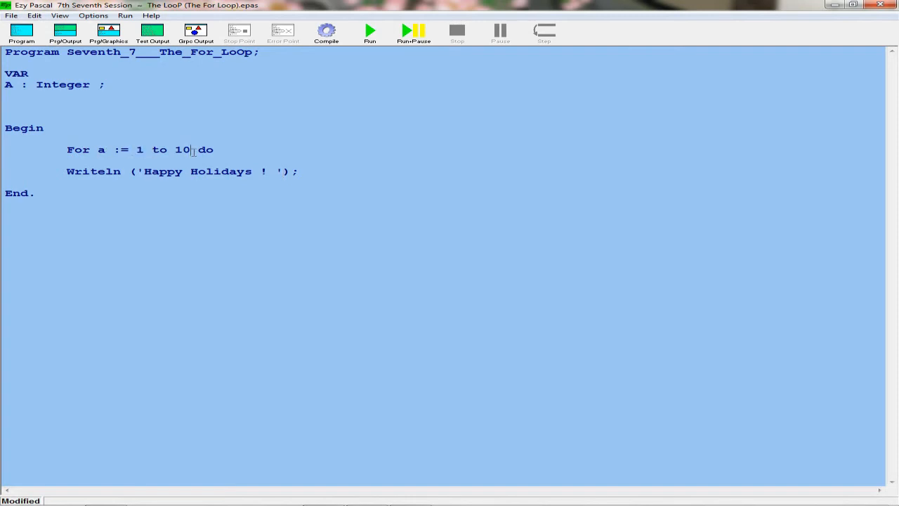
Step: Compile the edited program and run it to show 'Happy Holidays !' ten times
left_click(184, 171)
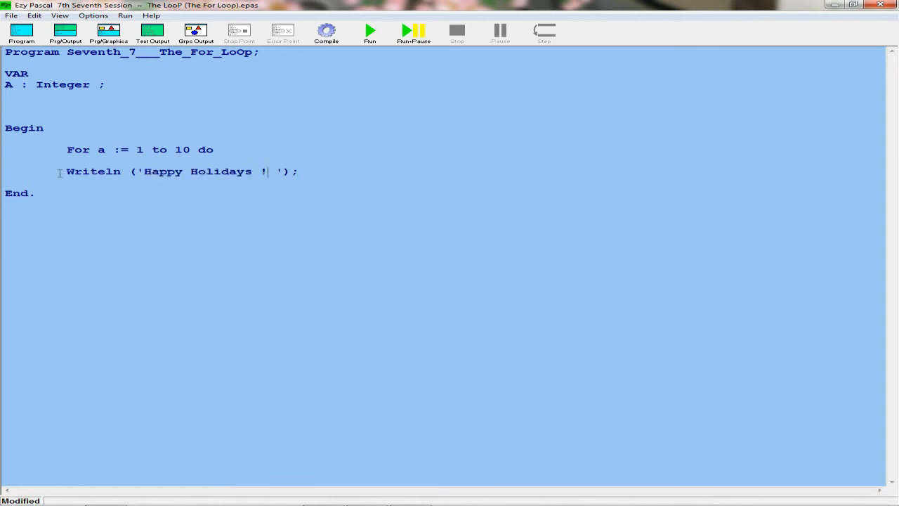
left_click_drag(143, 171, 239, 171)
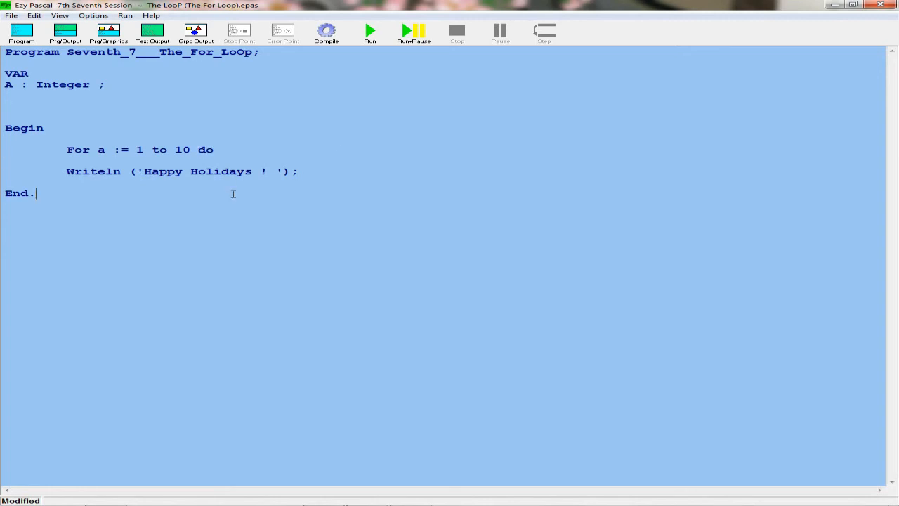
left_click(326, 31)
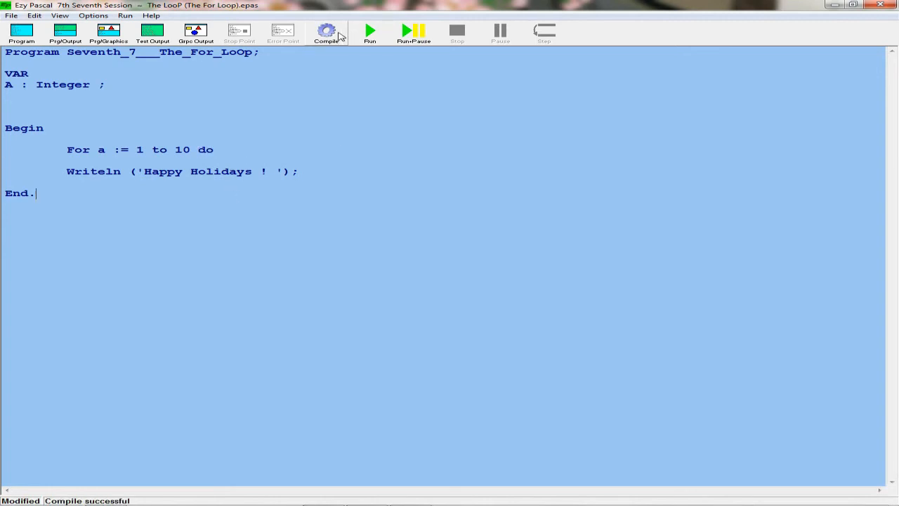
left_click(370, 31)
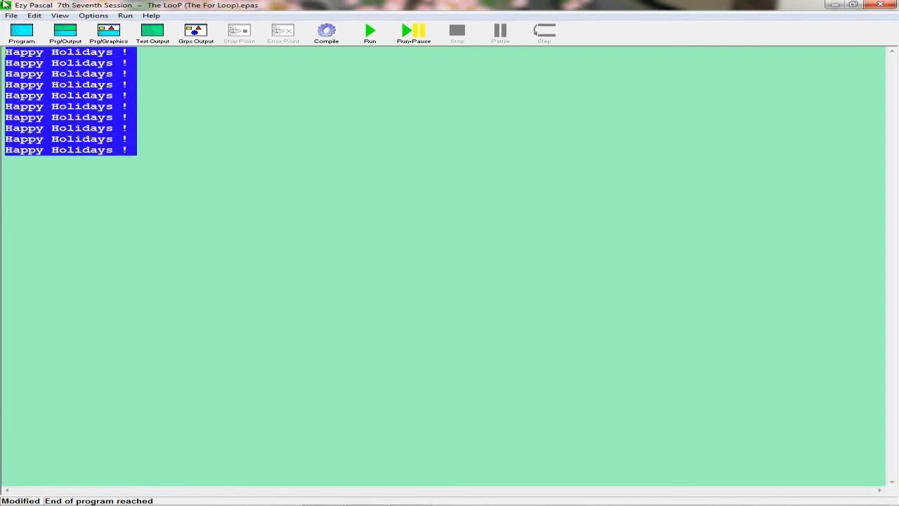
Step: Leave the Happy Holidays output and return to the program code
left_click(68, 62)
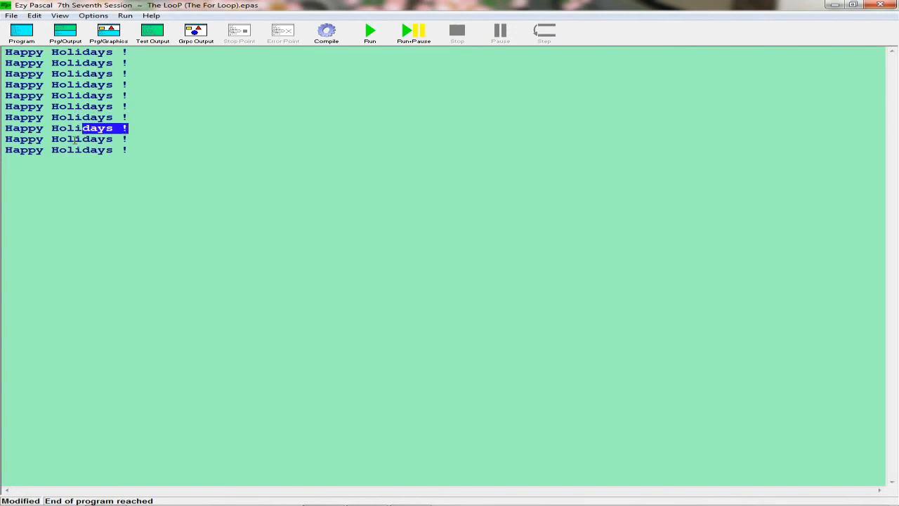
left_click(20, 34)
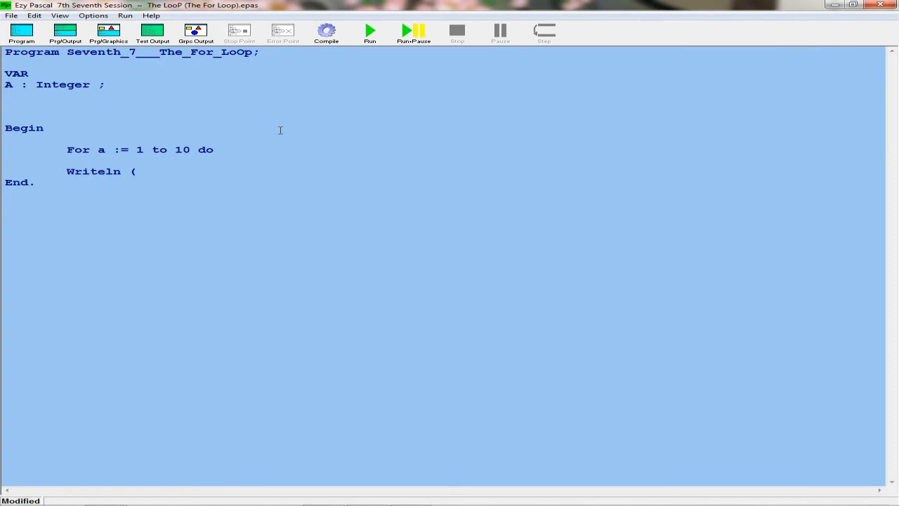
Step: Make the Writeln print a + 1, compile, and run to output 2 through 11
type(")")
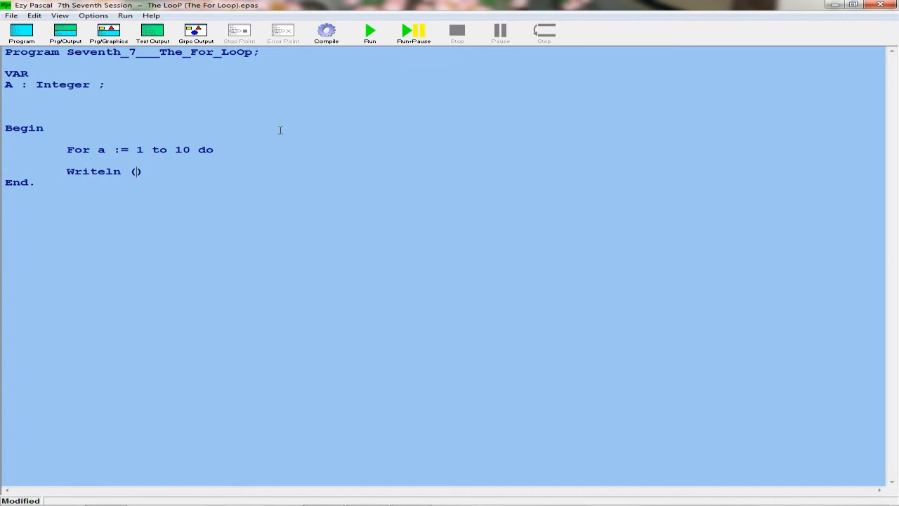
type("a")
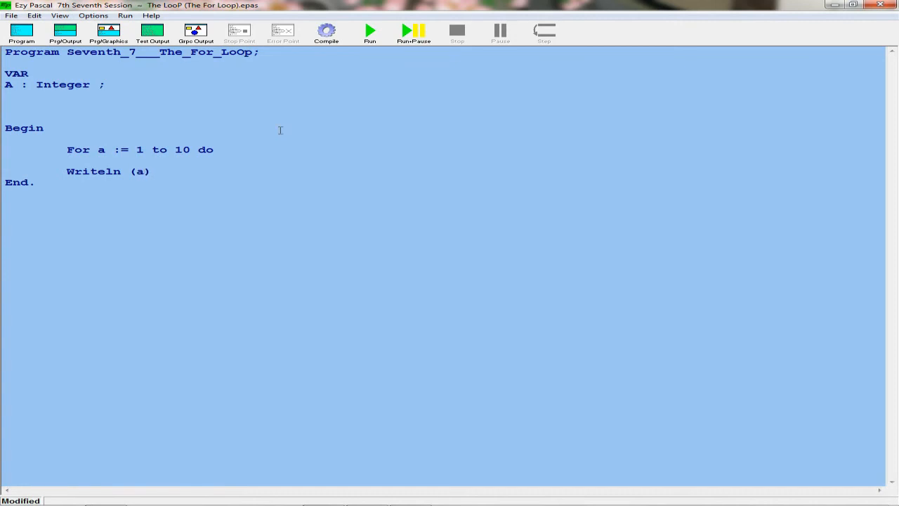
type("+")
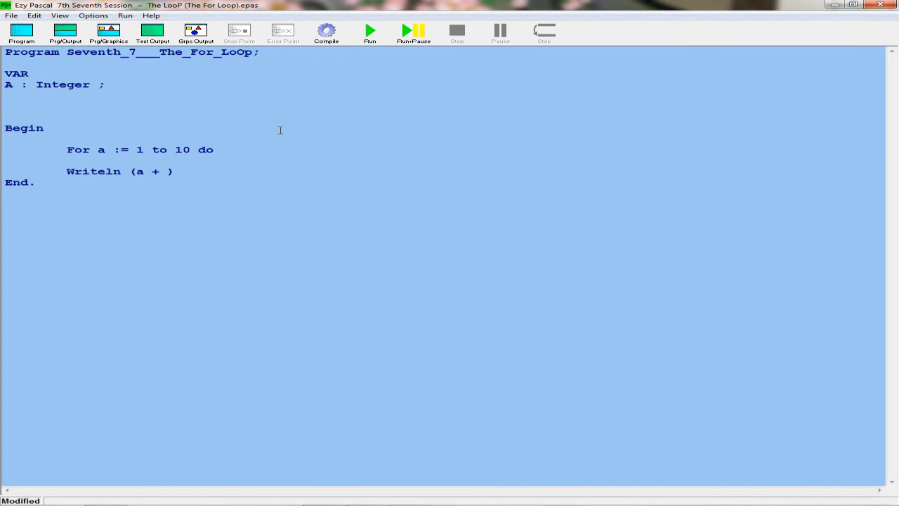
left_click(326, 30)
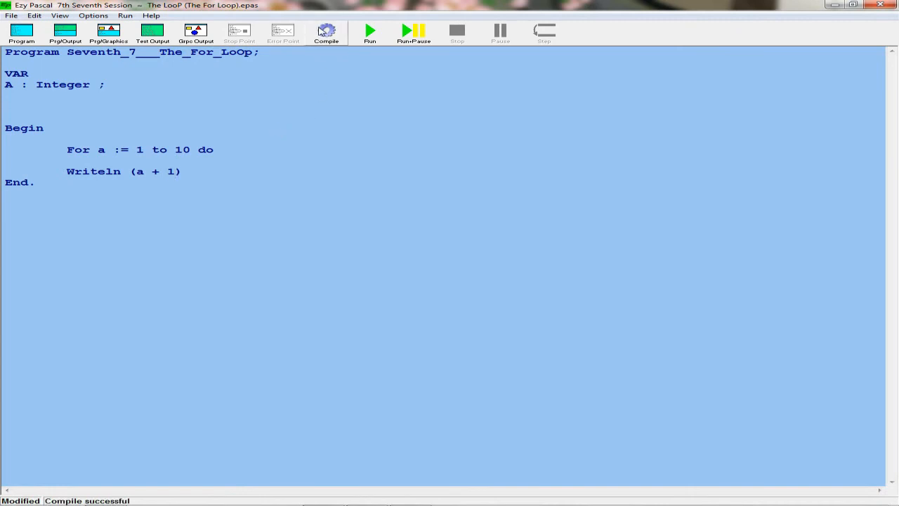
left_click(369, 31)
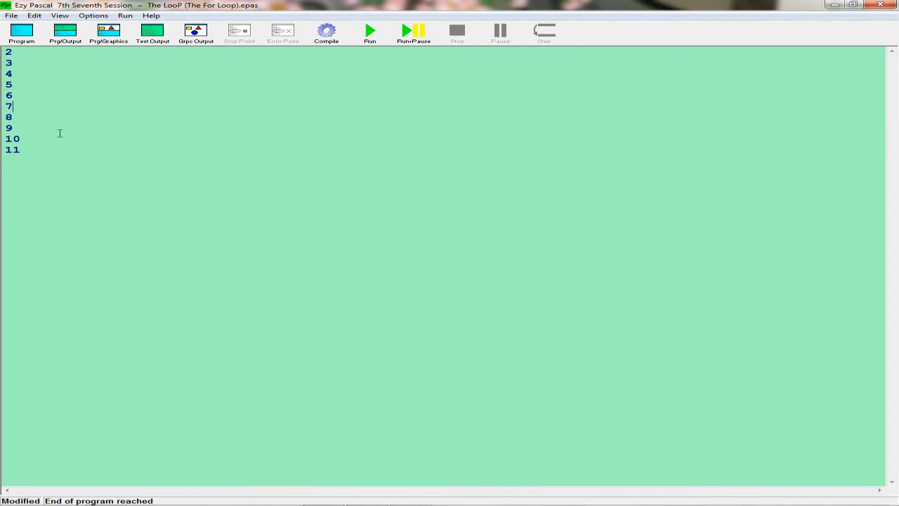
Step: Compile once more and bring the source code back into view
left_click(326, 31)
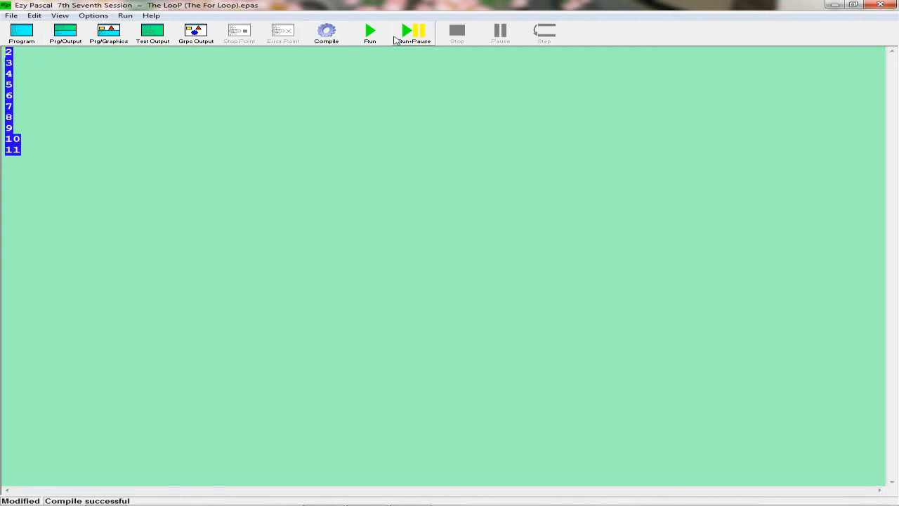
left_click(20, 30)
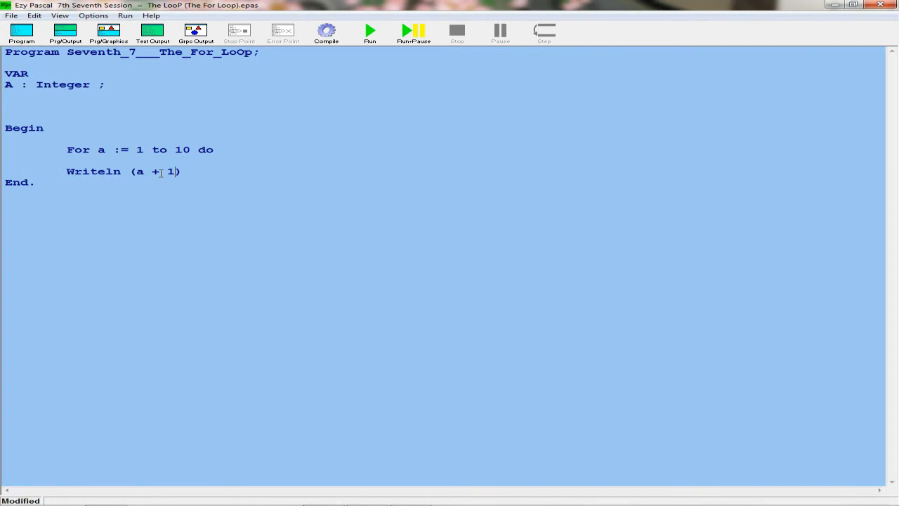
Step: Change the loop's starting value from 1 to 0 so it runs 0 to 10
double_click(170, 171)
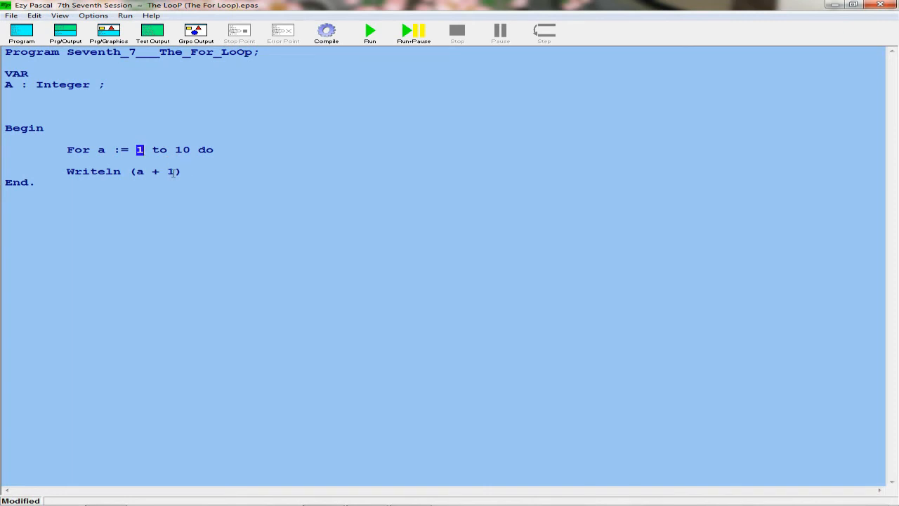
mouse_move(177, 166)
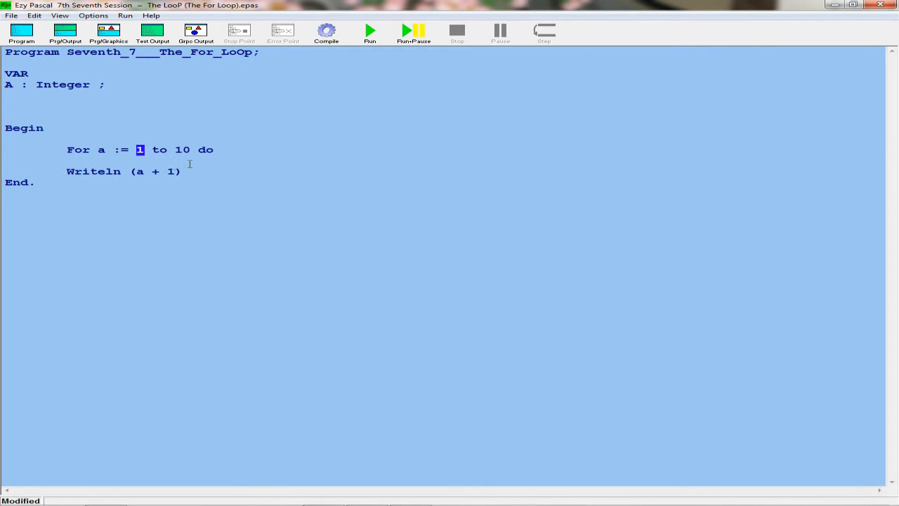
left_click(326, 30)
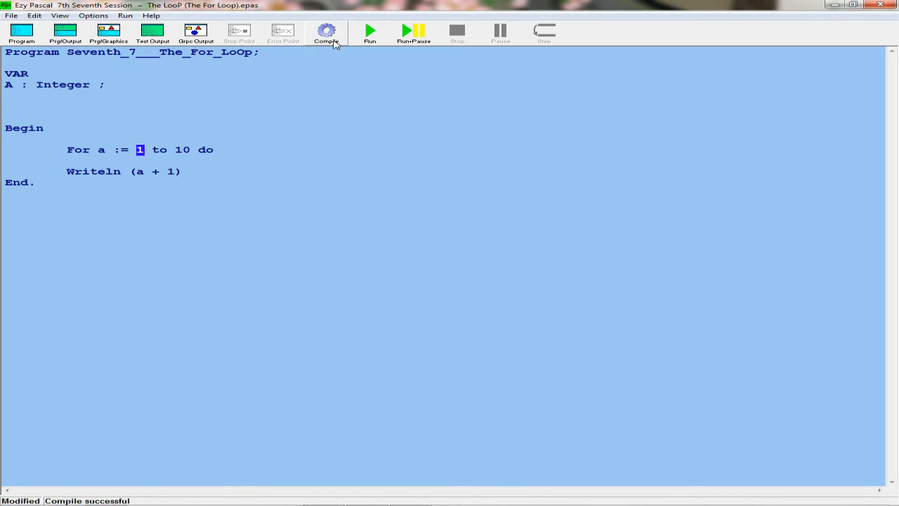
left_click(369, 31)
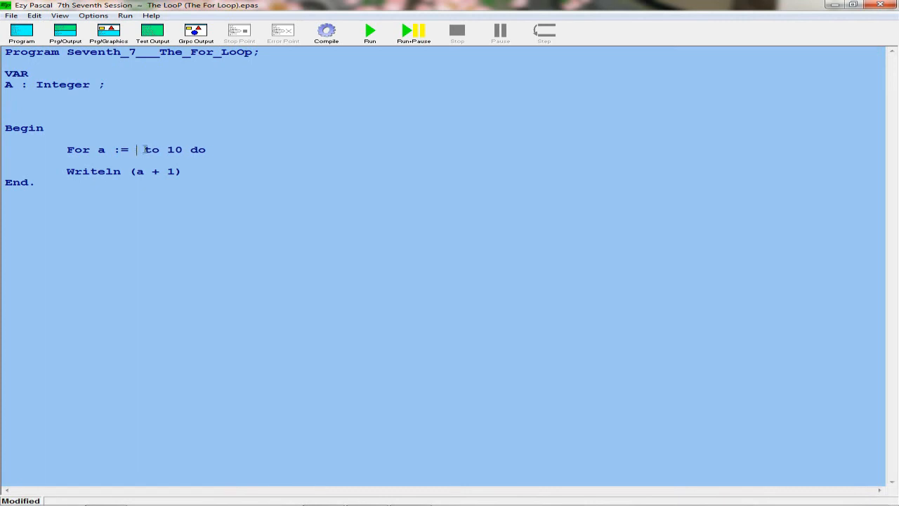
left_click(369, 31)
type("0")
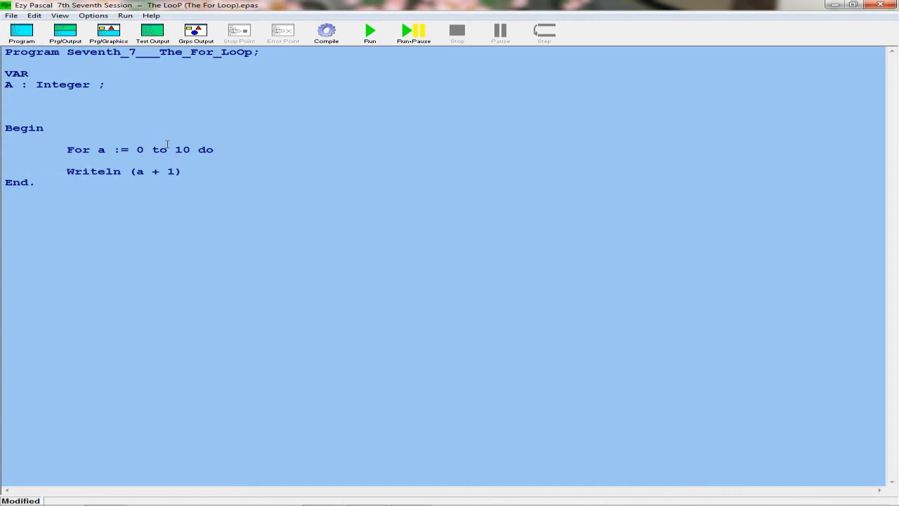
mouse_move(246, 152)
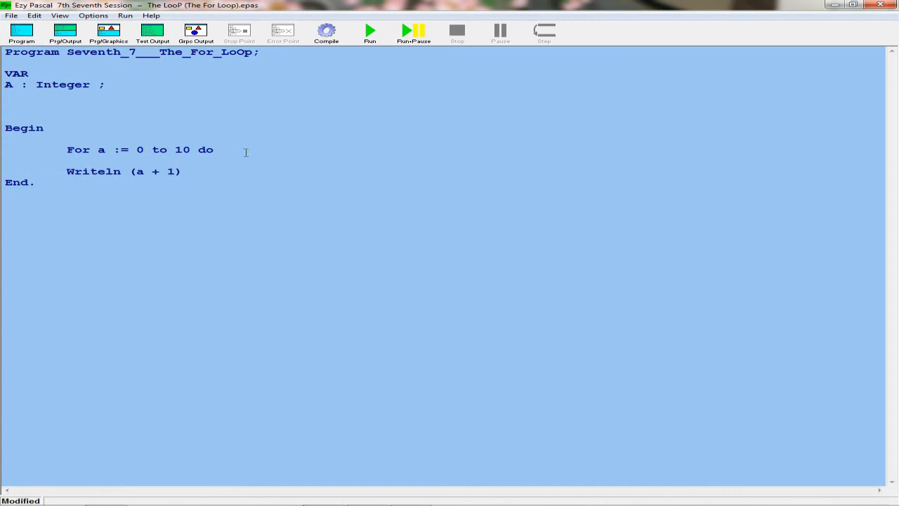
left_click(143, 149)
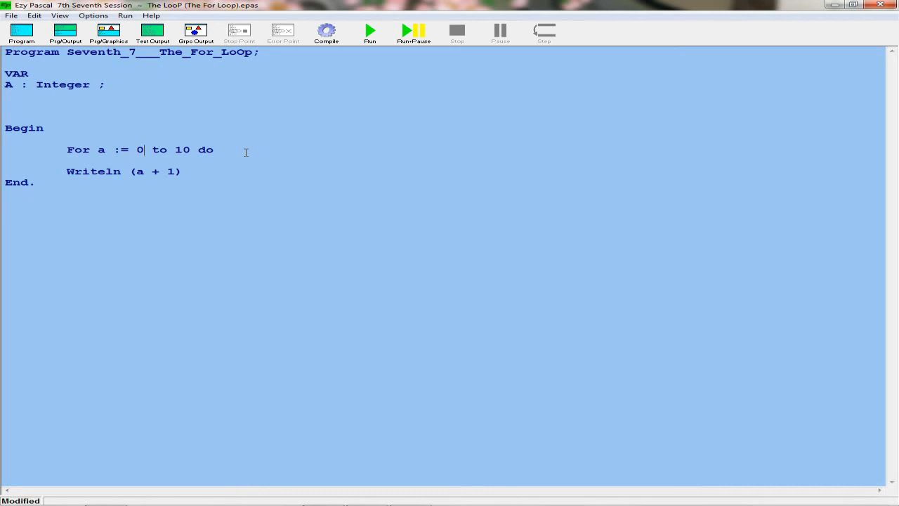